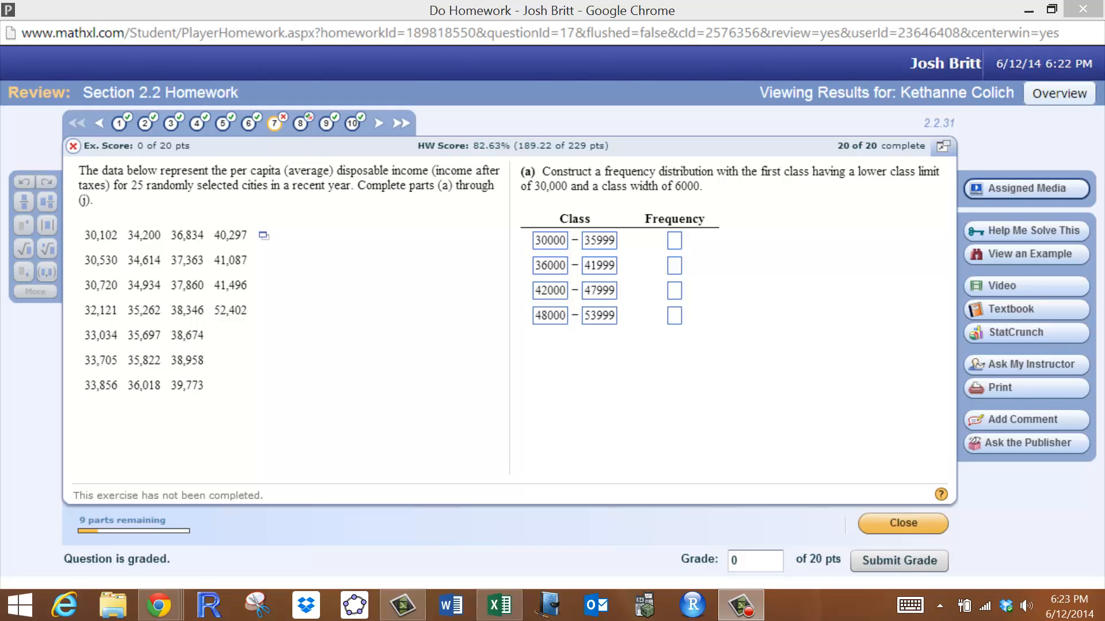
pyautogui.moveTo(528, 301)
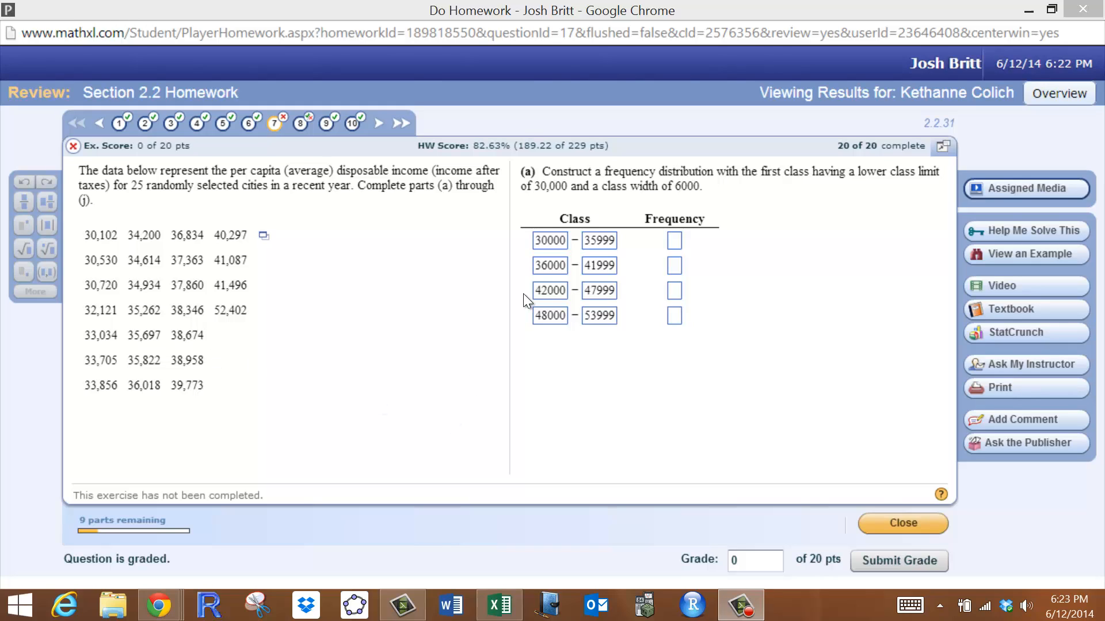
pyautogui.moveTo(793, 184)
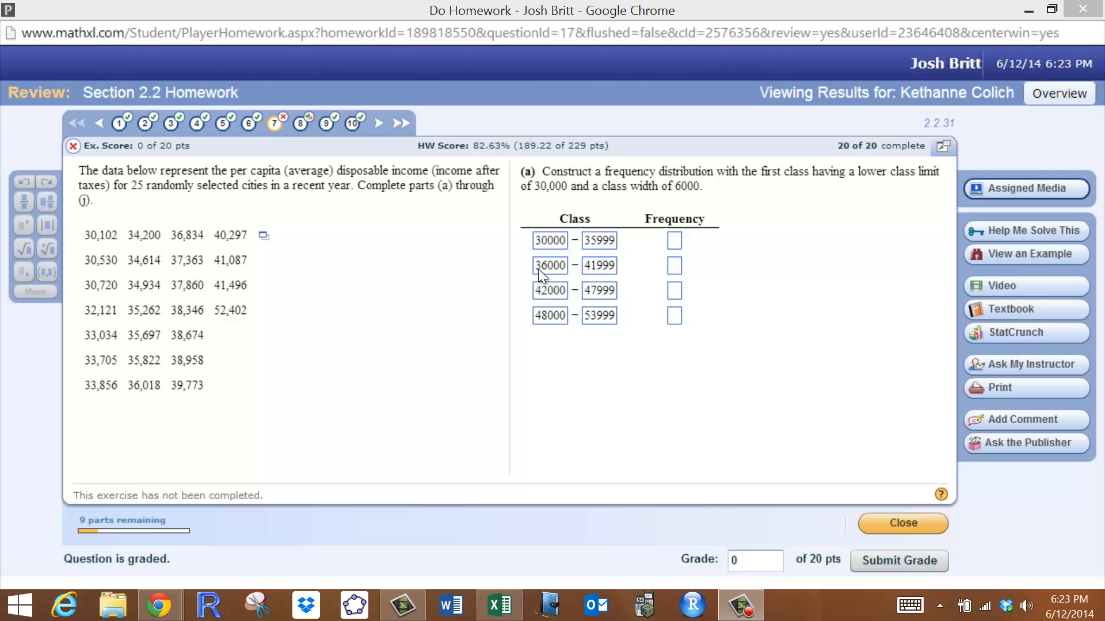
pyautogui.moveTo(549, 298)
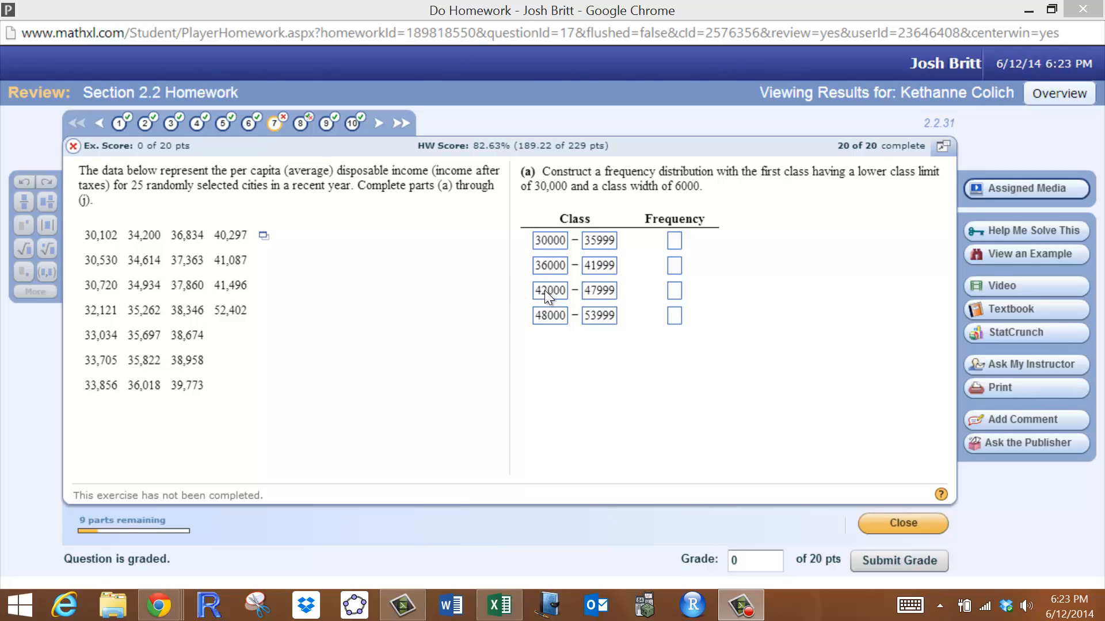
pyautogui.moveTo(551, 330)
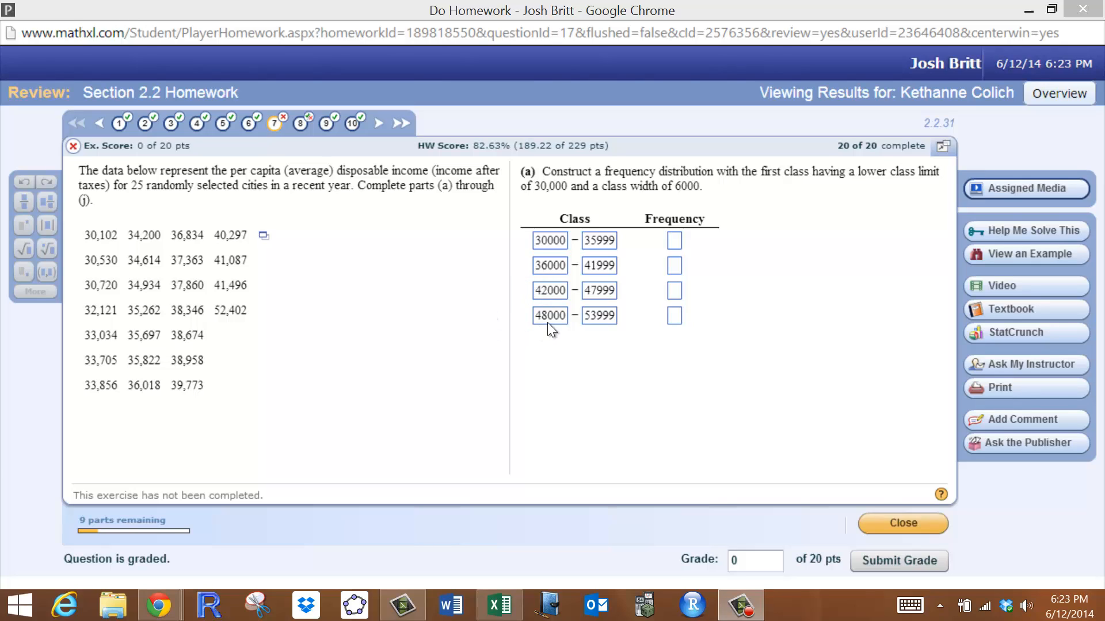
pyautogui.moveTo(646, 198)
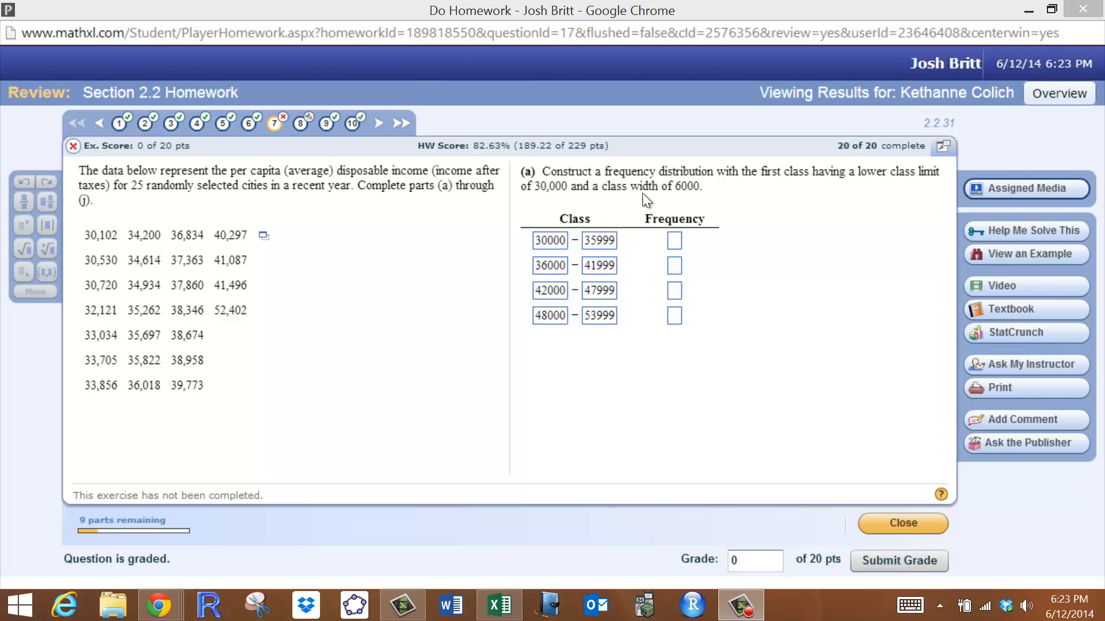
pyautogui.moveTo(543, 197)
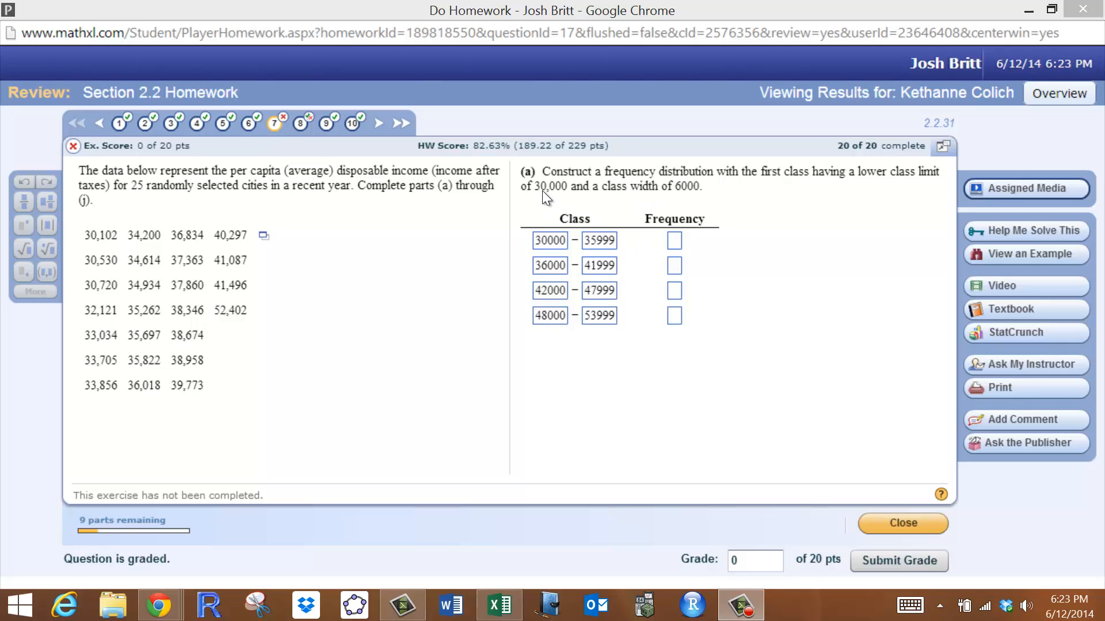
pyautogui.moveTo(557, 202)
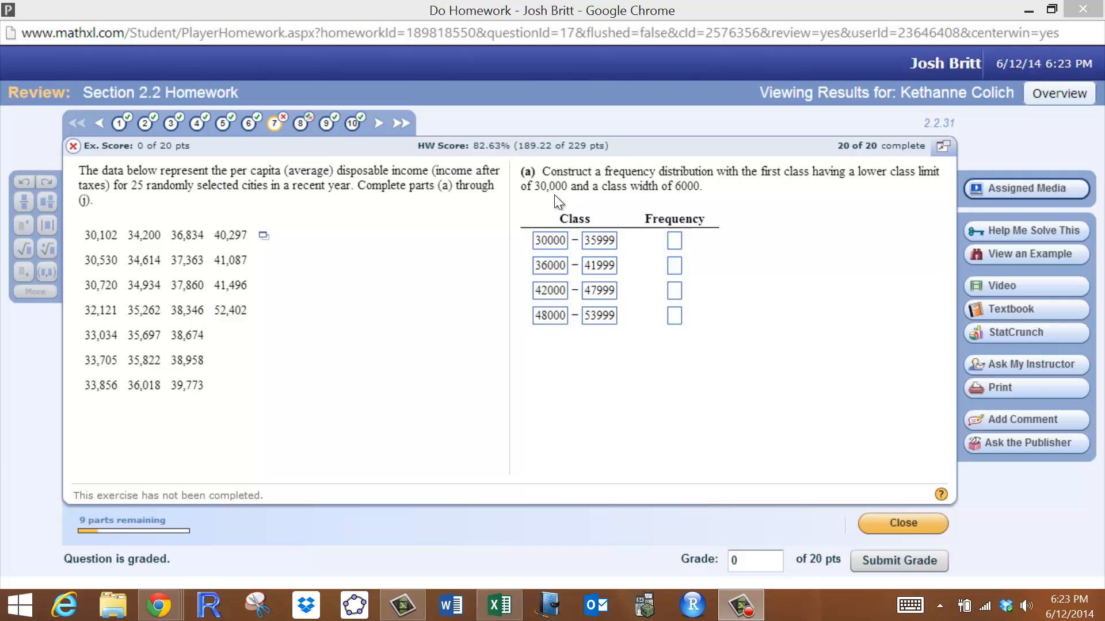
pyautogui.moveTo(683, 195)
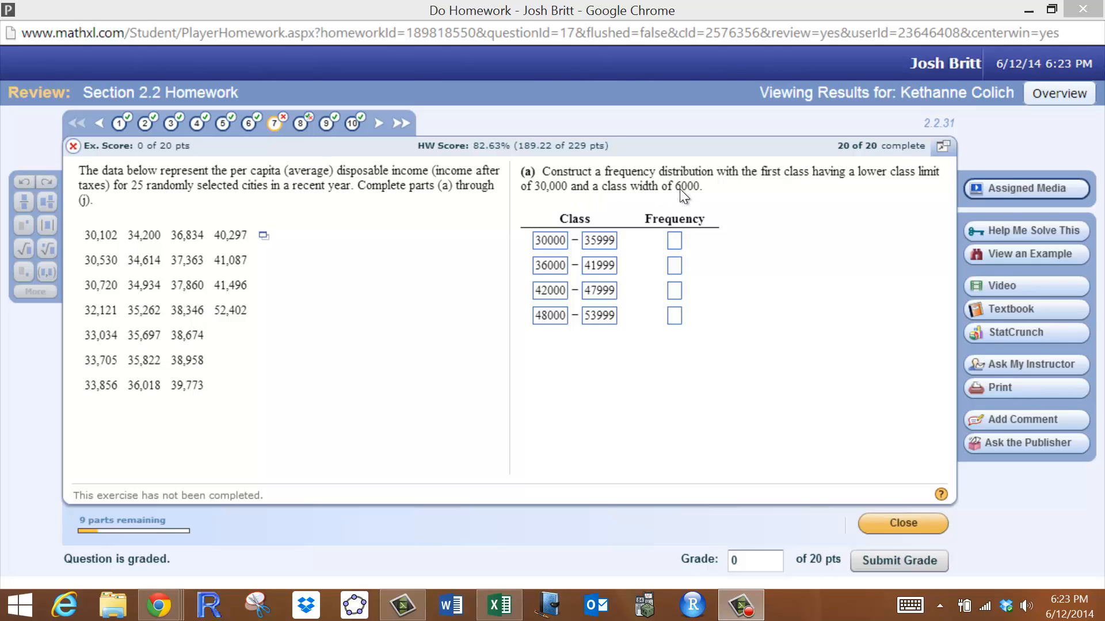
pyautogui.moveTo(532, 251)
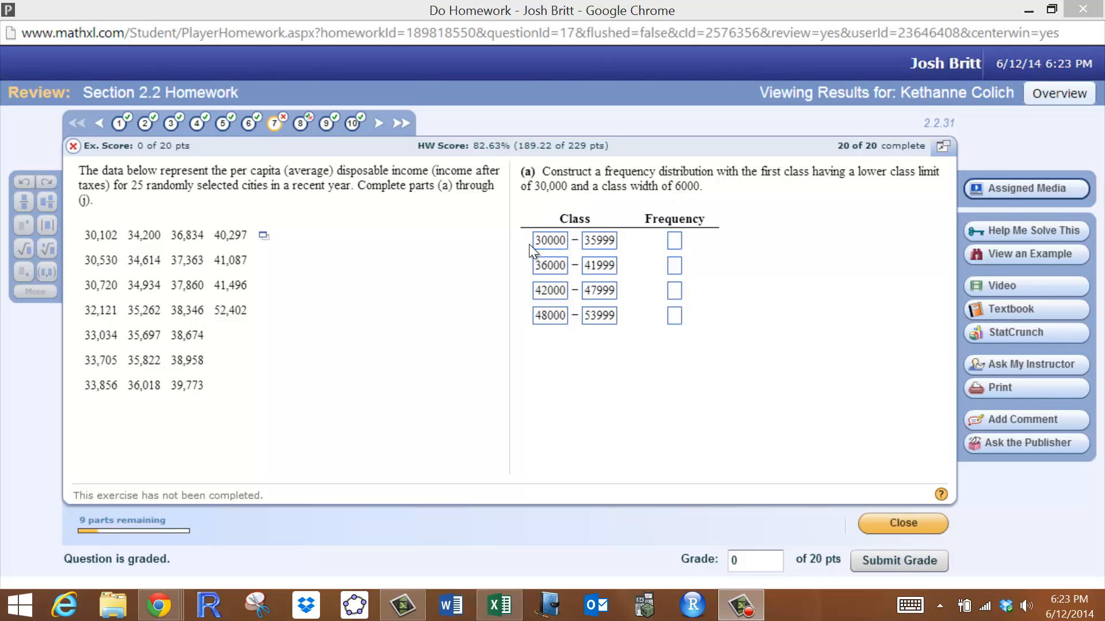
pyautogui.moveTo(519, 292)
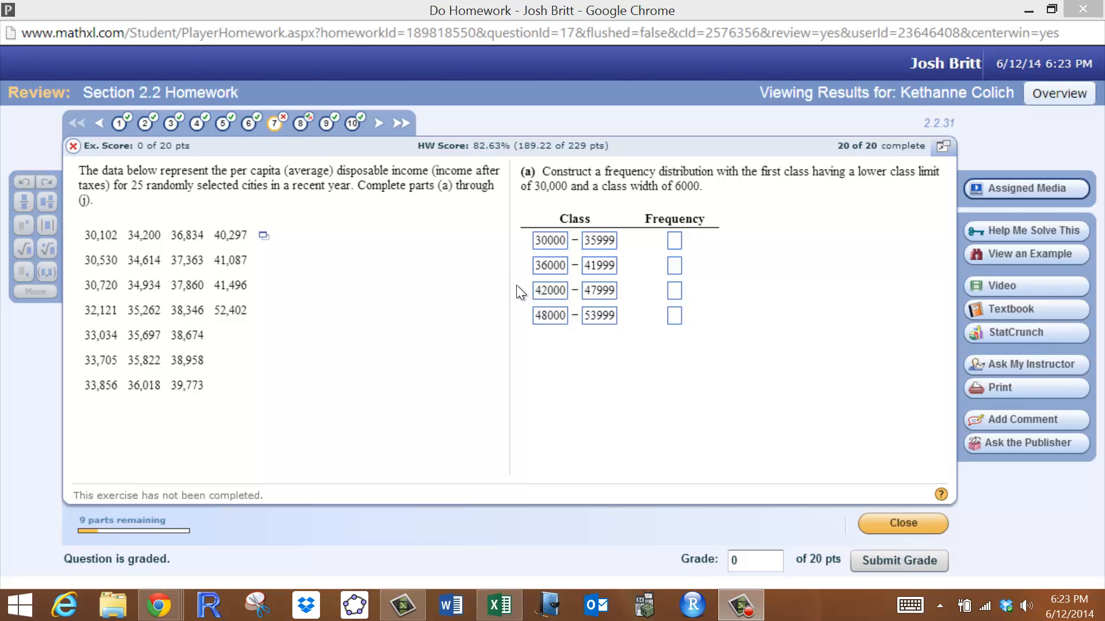
pyautogui.moveTo(599, 324)
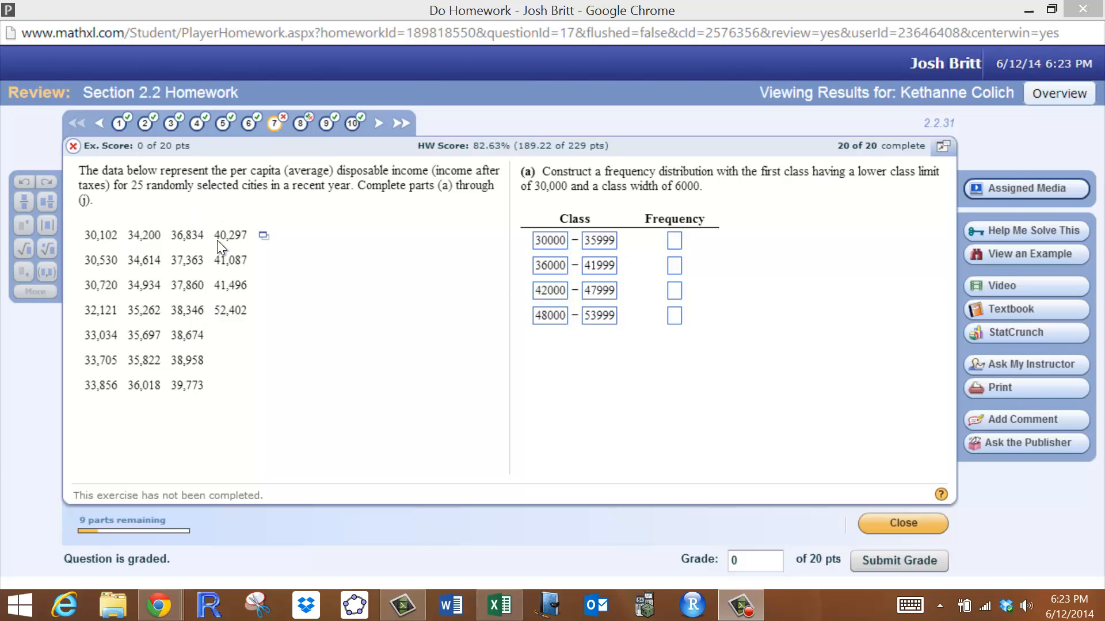
pyautogui.moveTo(251, 251)
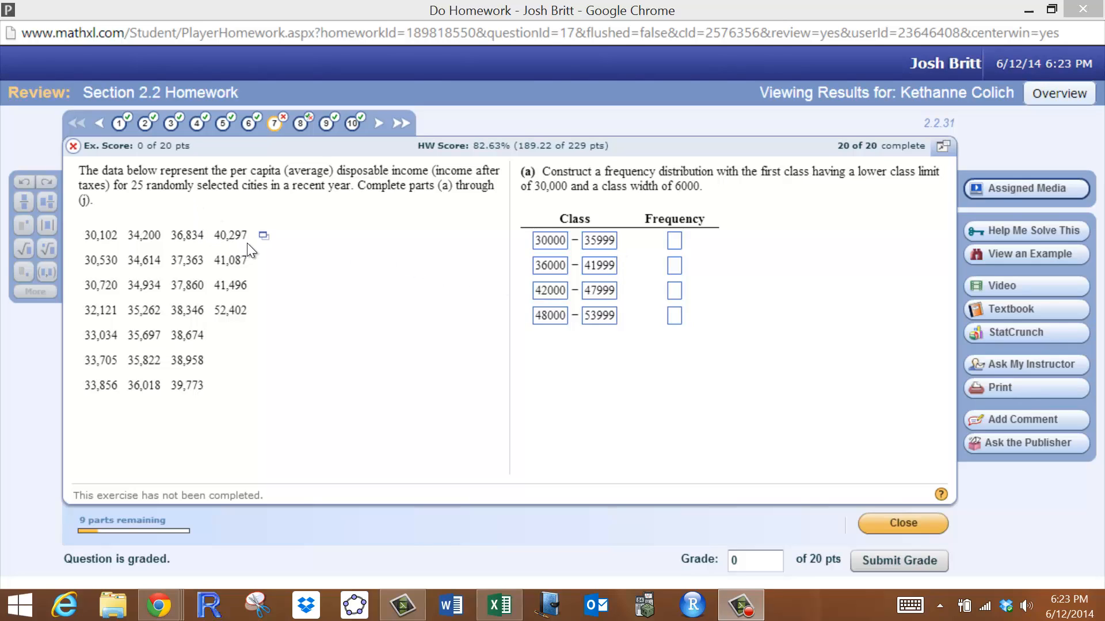
pyautogui.moveTo(229, 361)
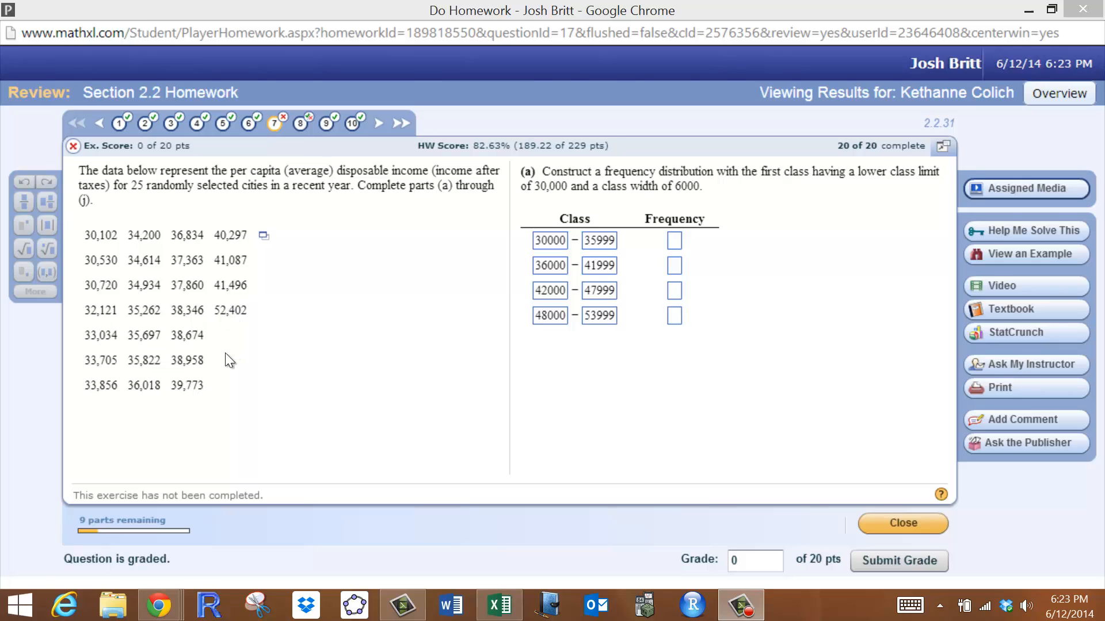
pyautogui.moveTo(201, 377)
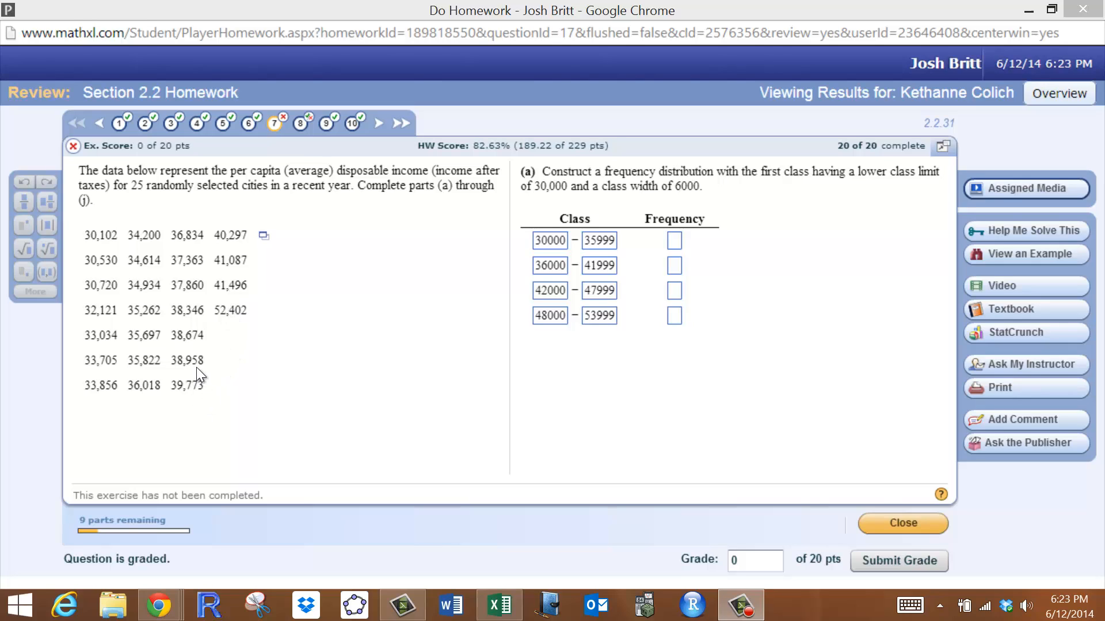
pyautogui.moveTo(194, 324)
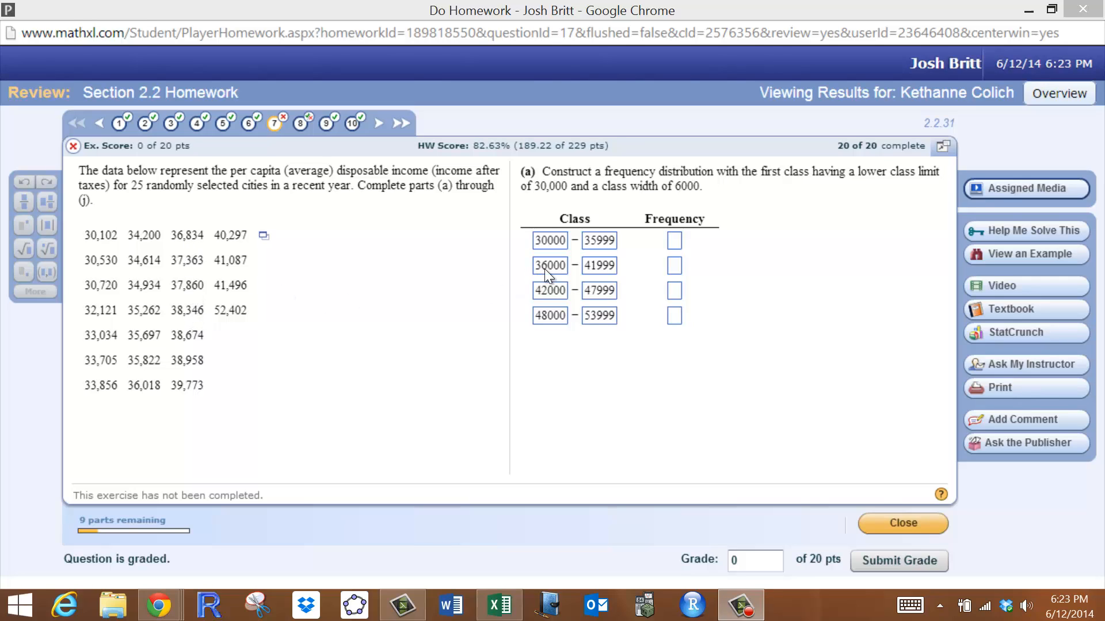
pyautogui.moveTo(572, 266)
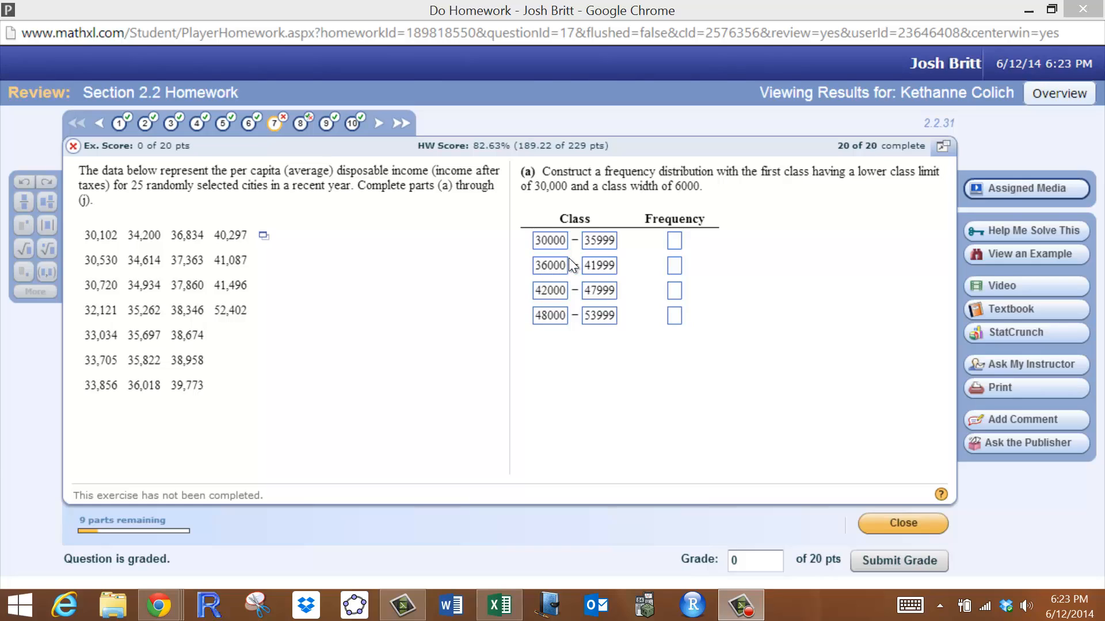
pyautogui.moveTo(612, 252)
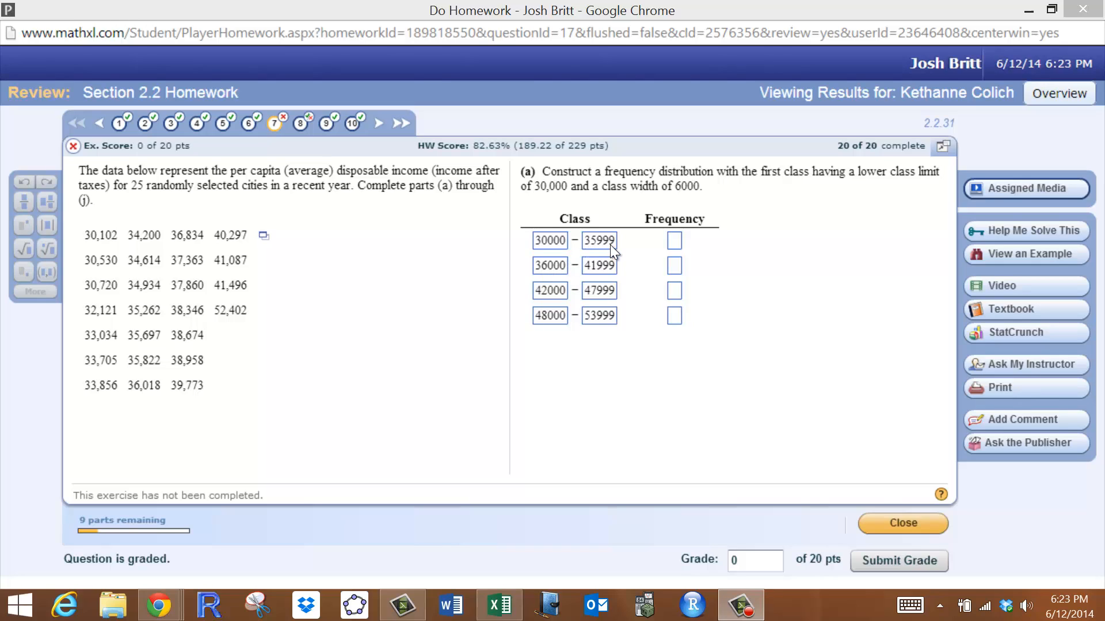
pyautogui.moveTo(623, 251)
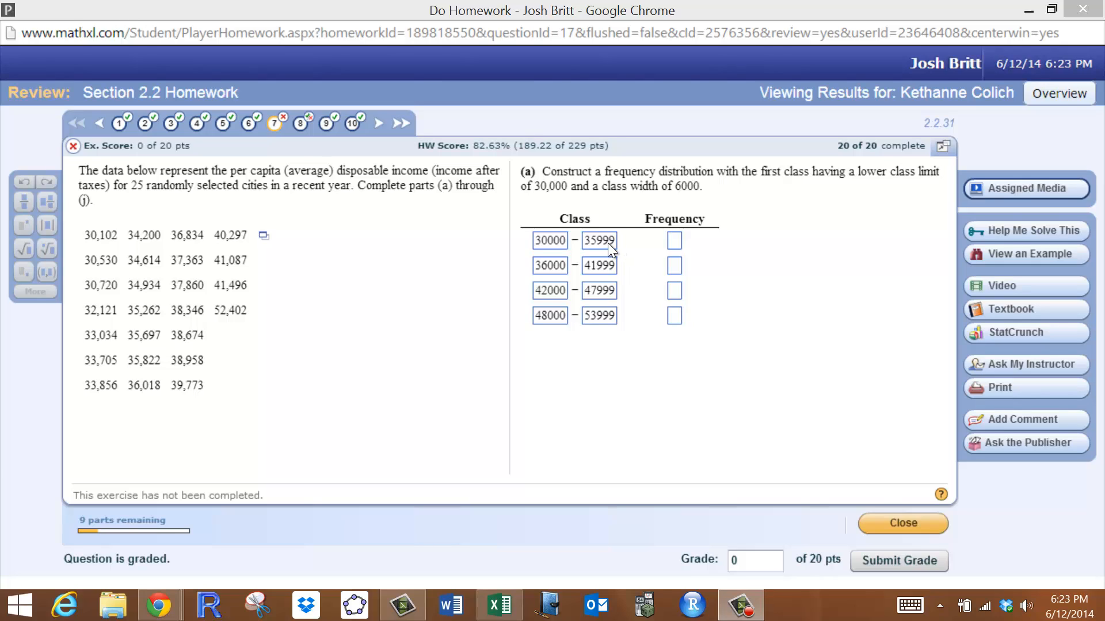
pyautogui.moveTo(627, 262)
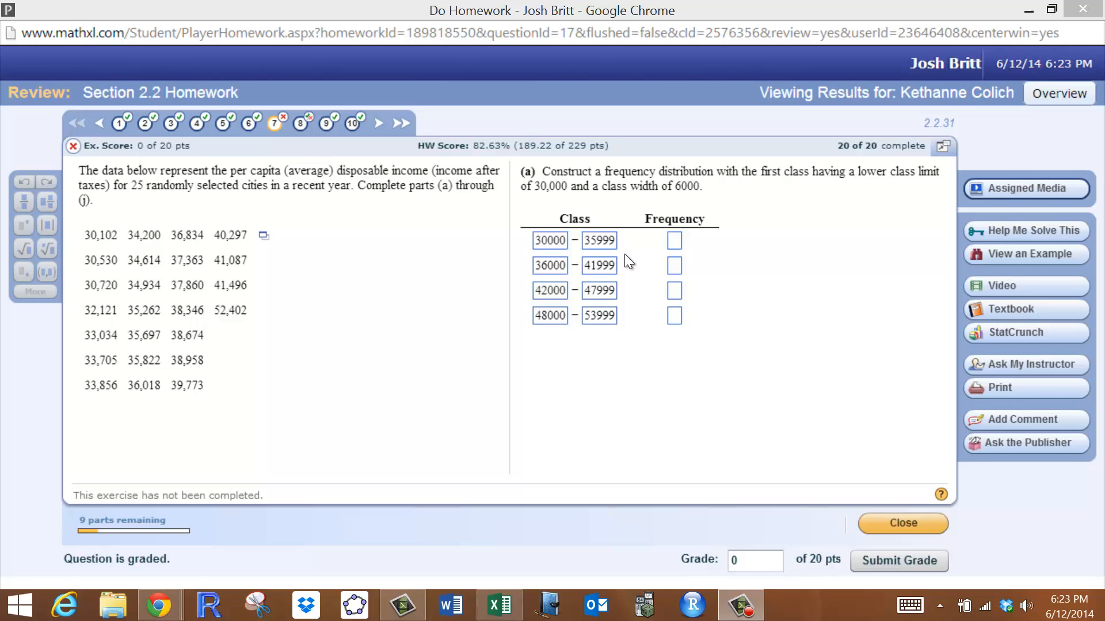
pyautogui.moveTo(625, 291)
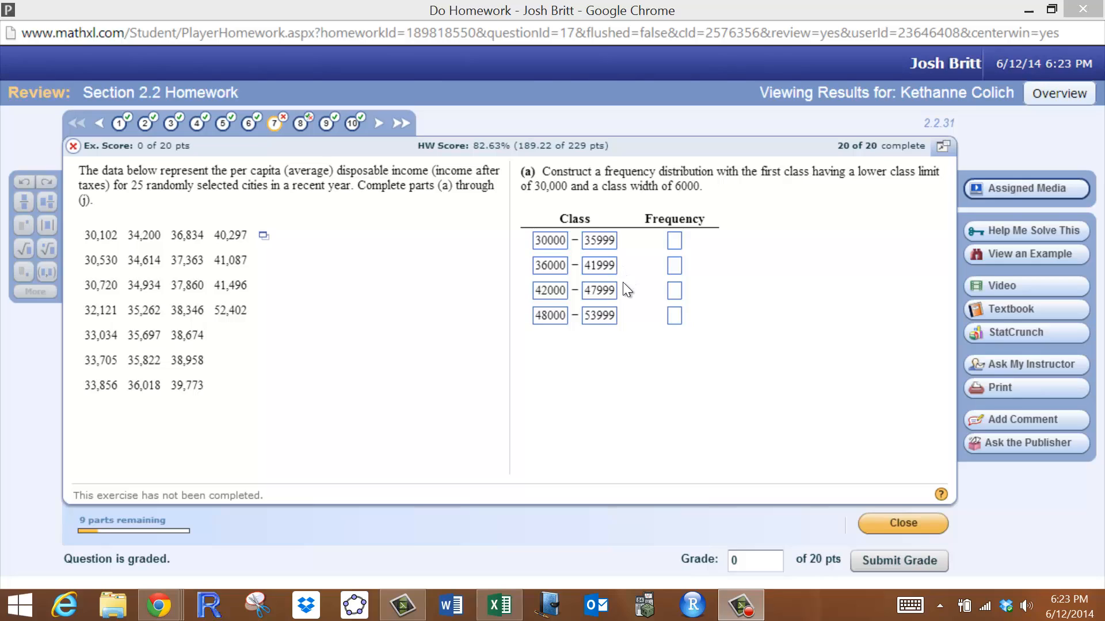
pyautogui.moveTo(629, 326)
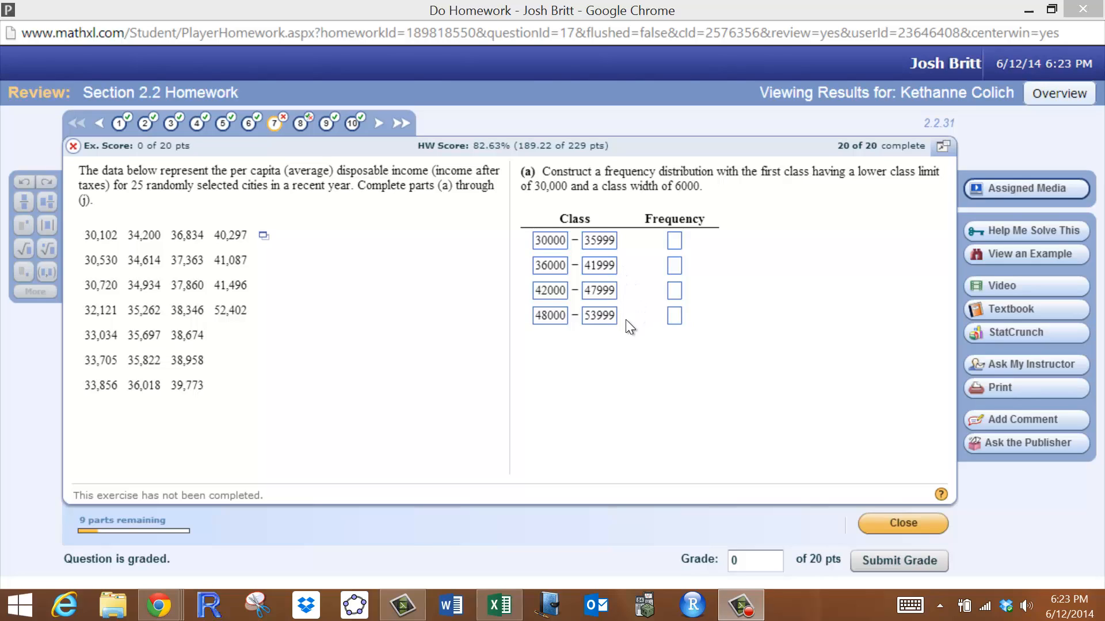
pyautogui.moveTo(618, 303)
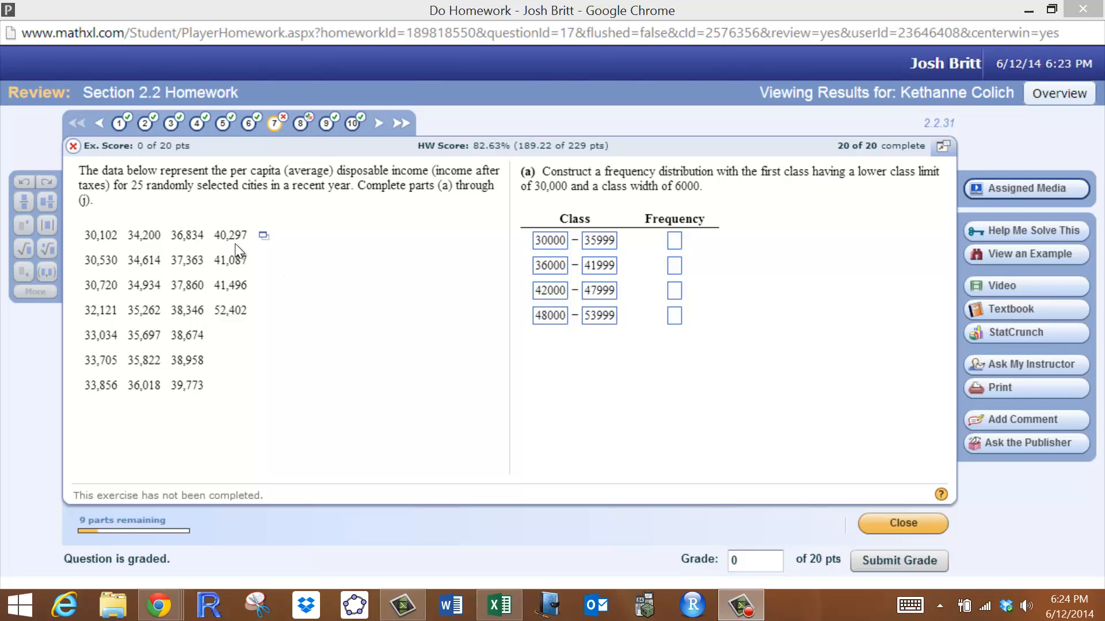
pyautogui.moveTo(226, 276)
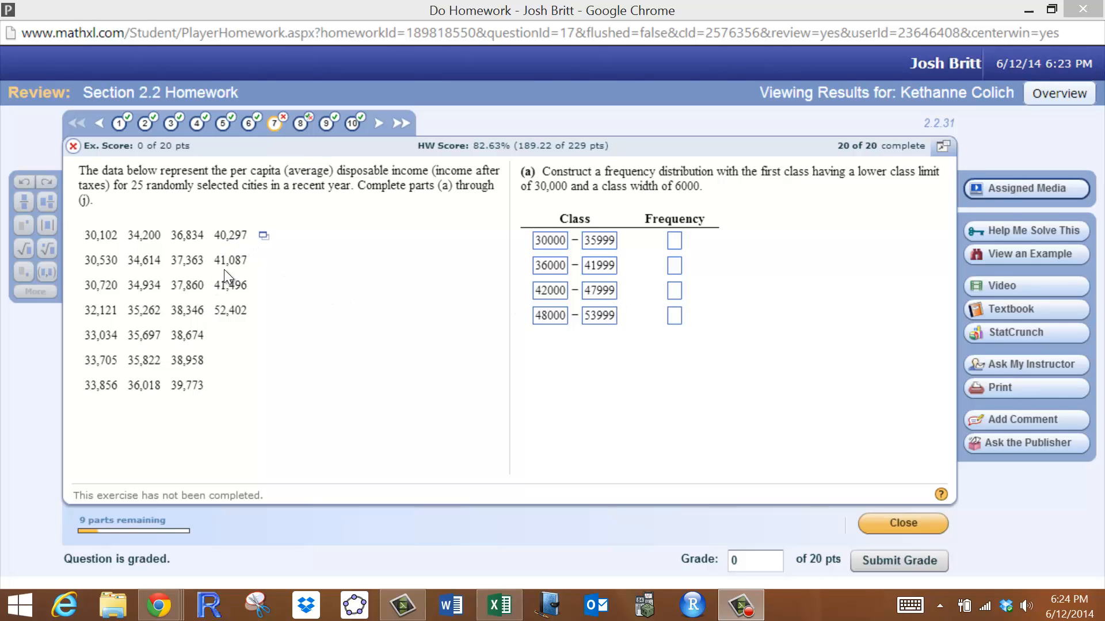
pyautogui.moveTo(255, 275)
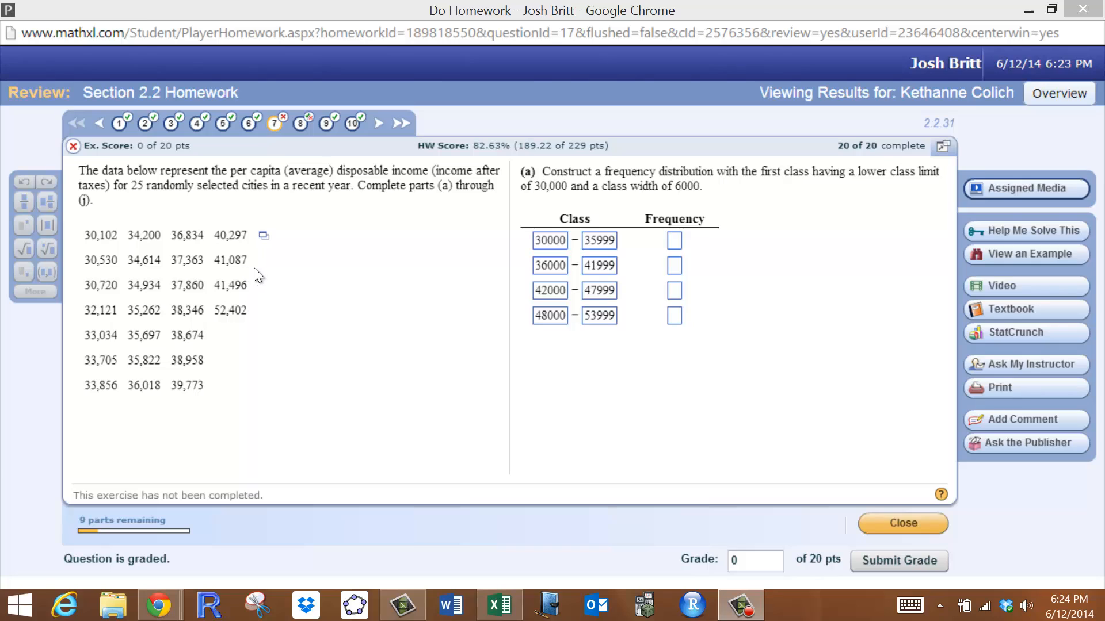
pyautogui.moveTo(251, 295)
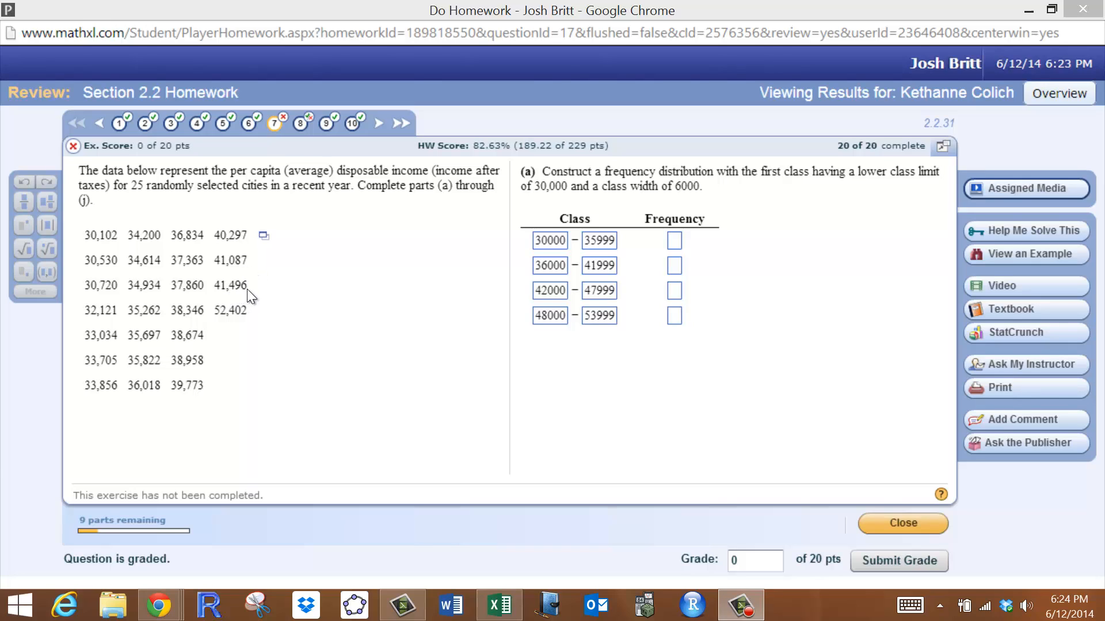
pyautogui.moveTo(253, 321)
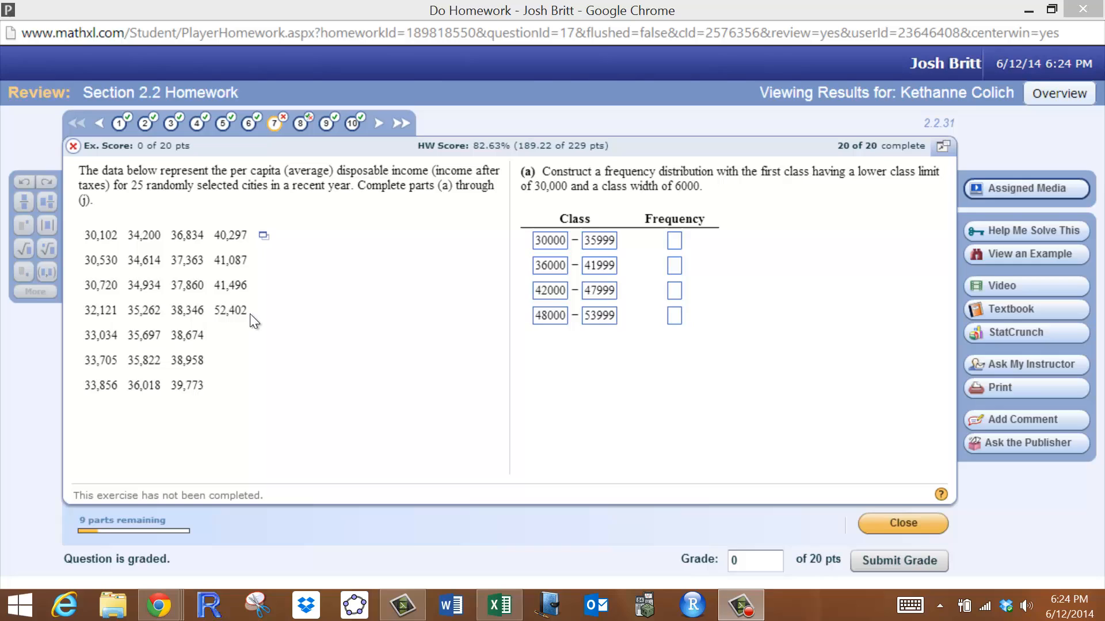
pyautogui.moveTo(251, 323)
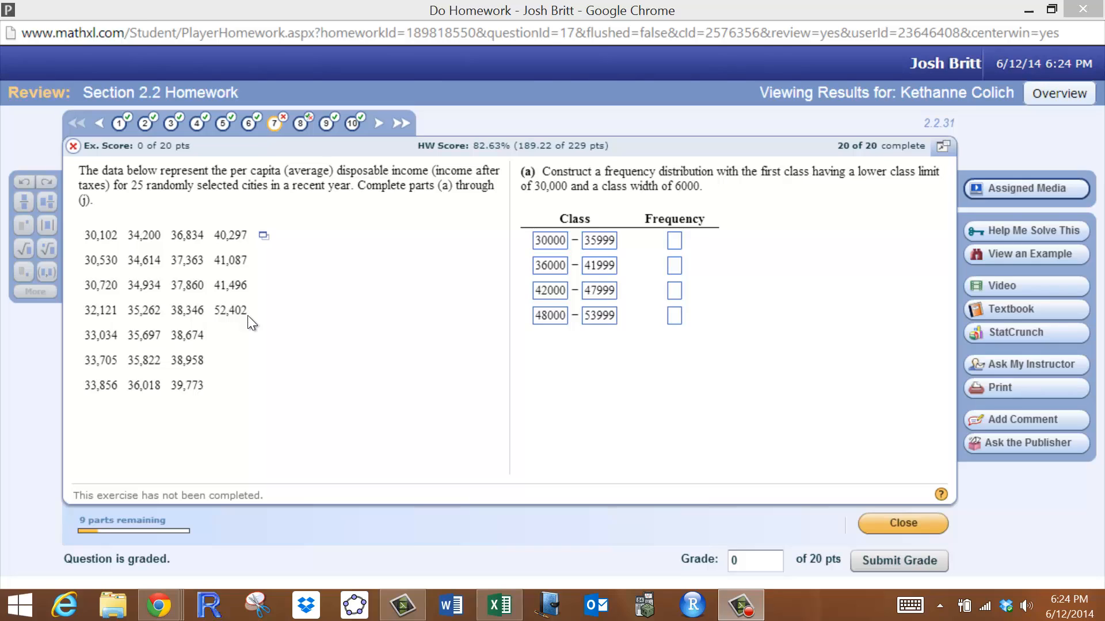
pyautogui.moveTo(531, 285)
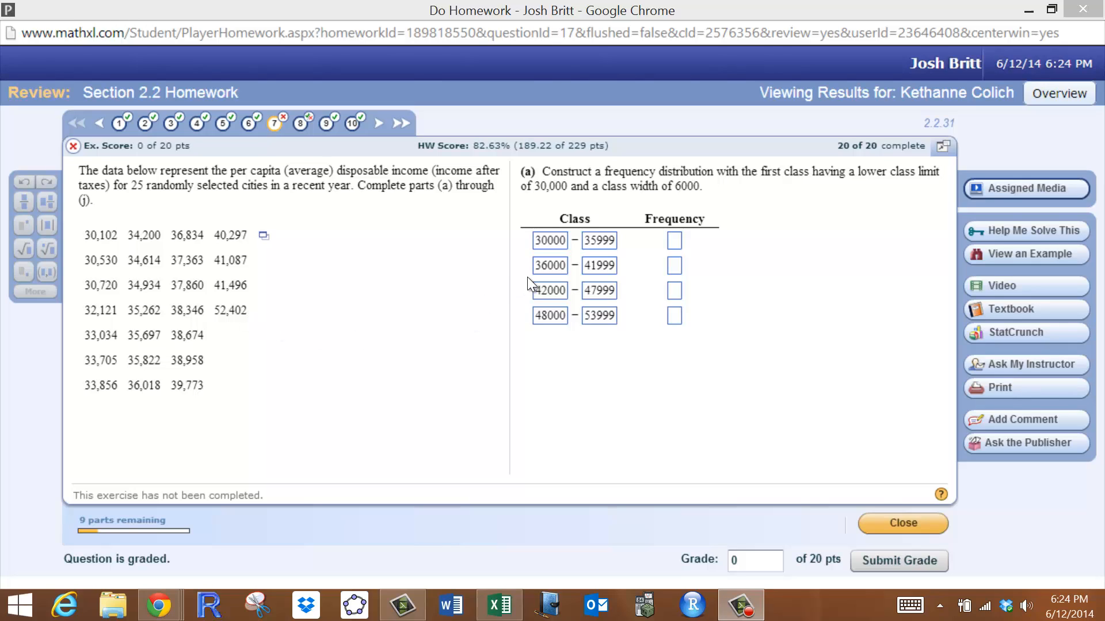
pyautogui.moveTo(559, 278)
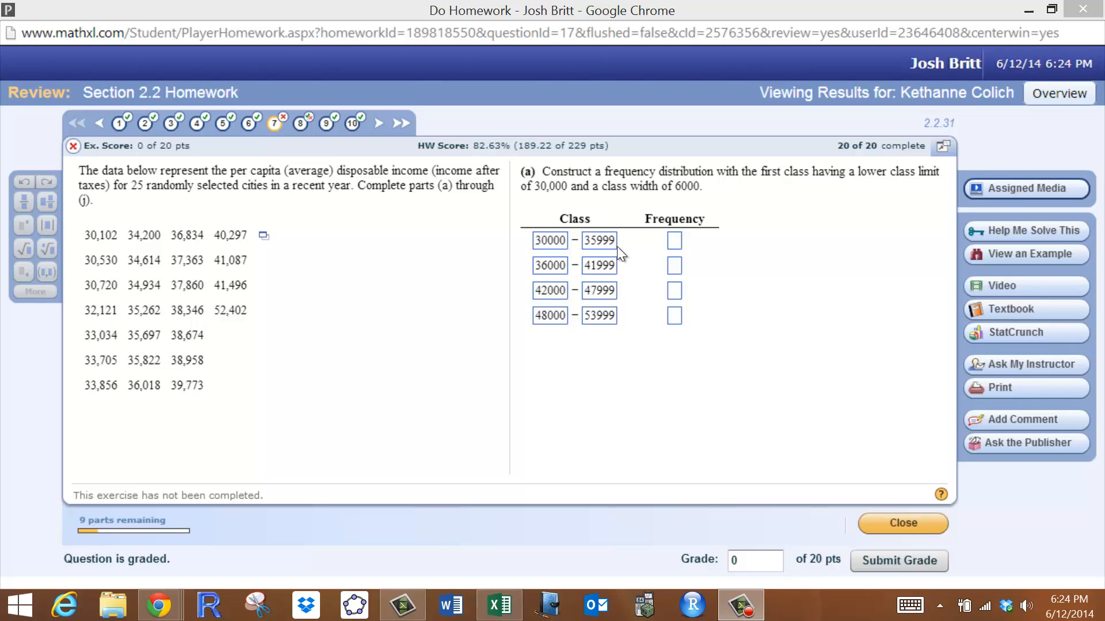
pyautogui.moveTo(491, 291)
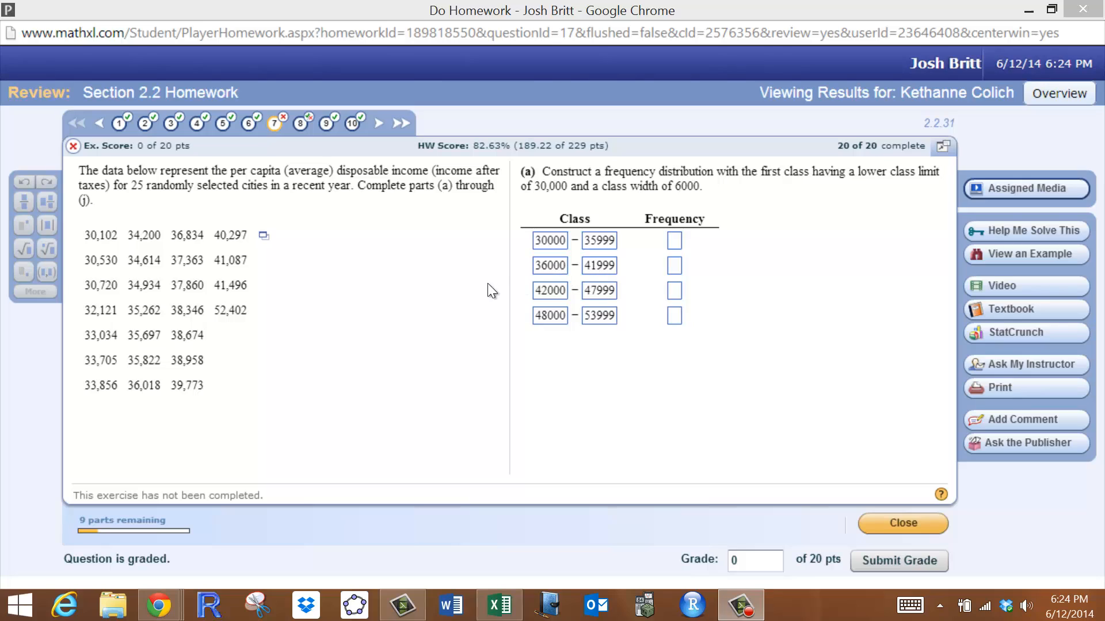
pyautogui.moveTo(243, 248)
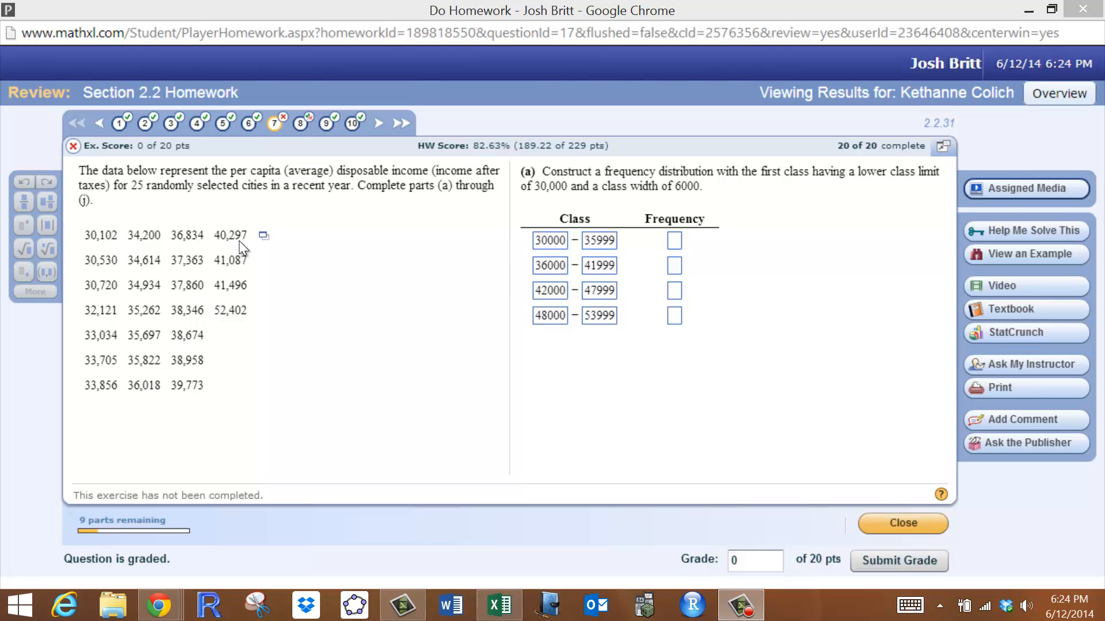
pyautogui.moveTo(231, 273)
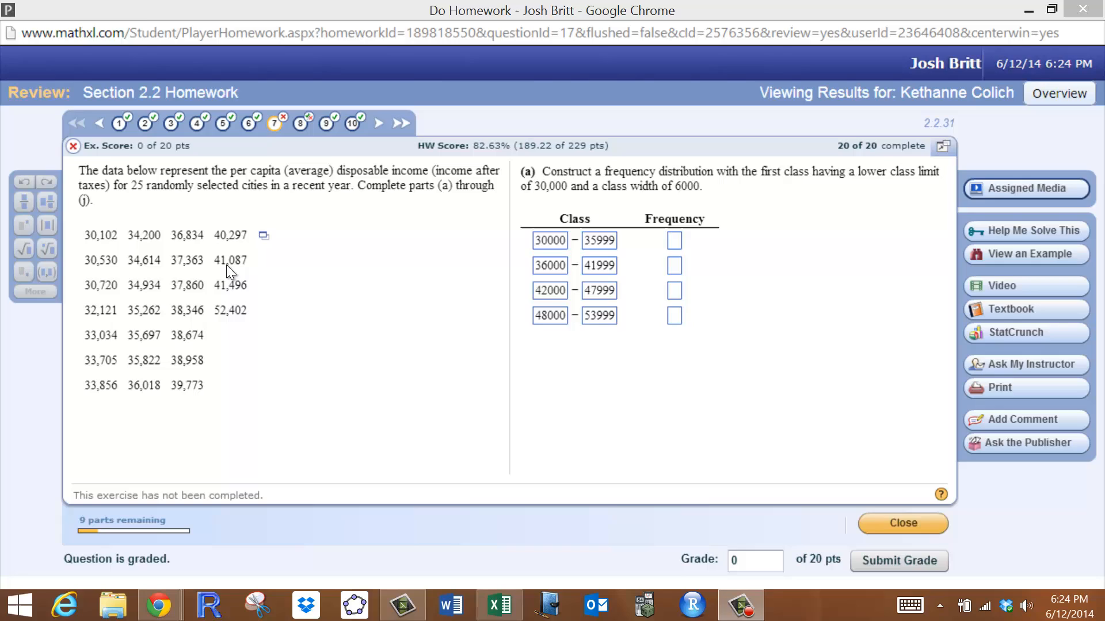
pyautogui.moveTo(254, 274)
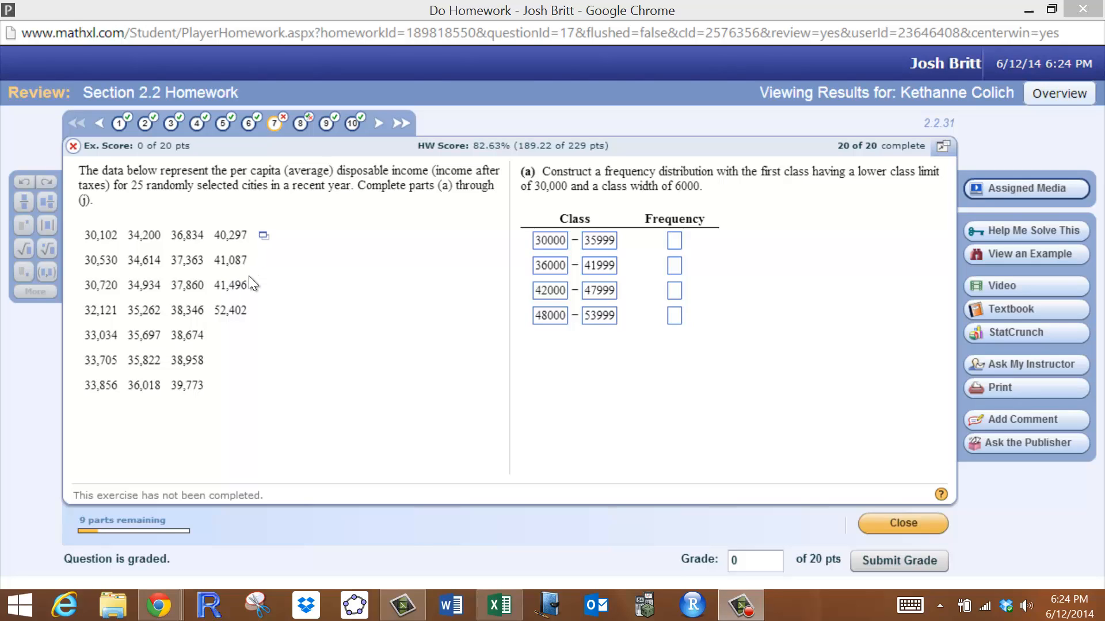
pyautogui.moveTo(351, 261)
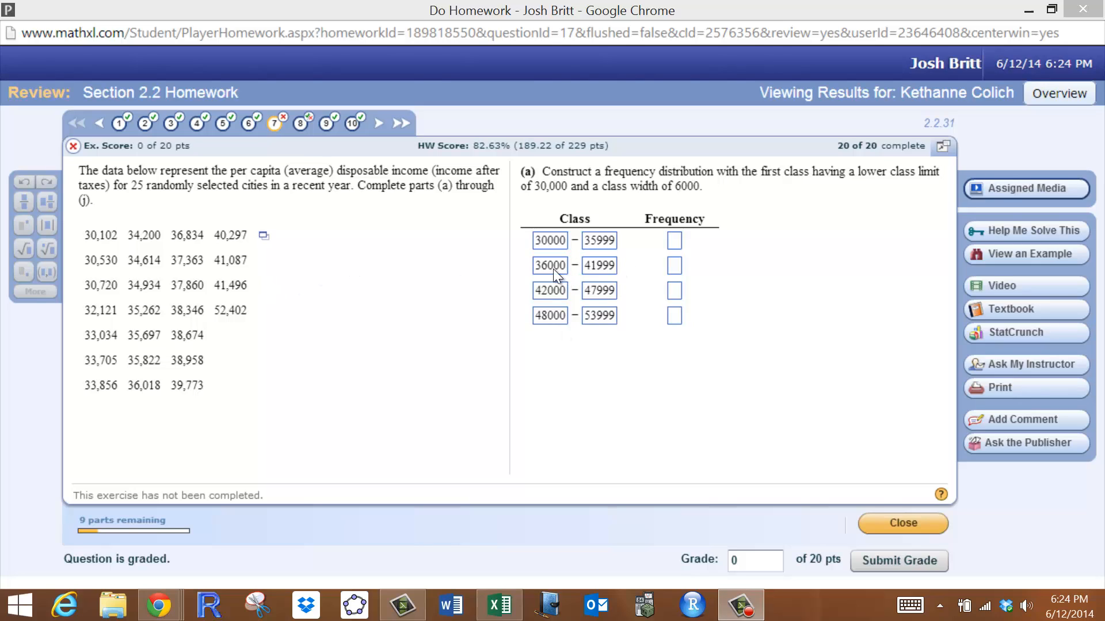
pyautogui.moveTo(276, 250)
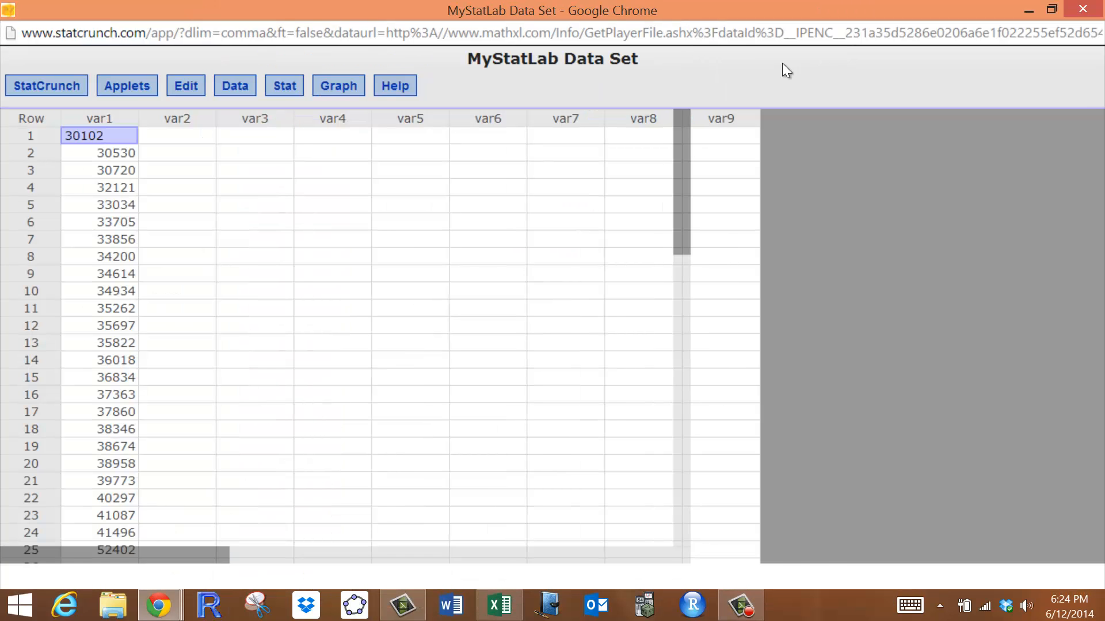
# Start a StatCrunch histogram from the Graph menu for the income data.
pyautogui.click(338, 85)
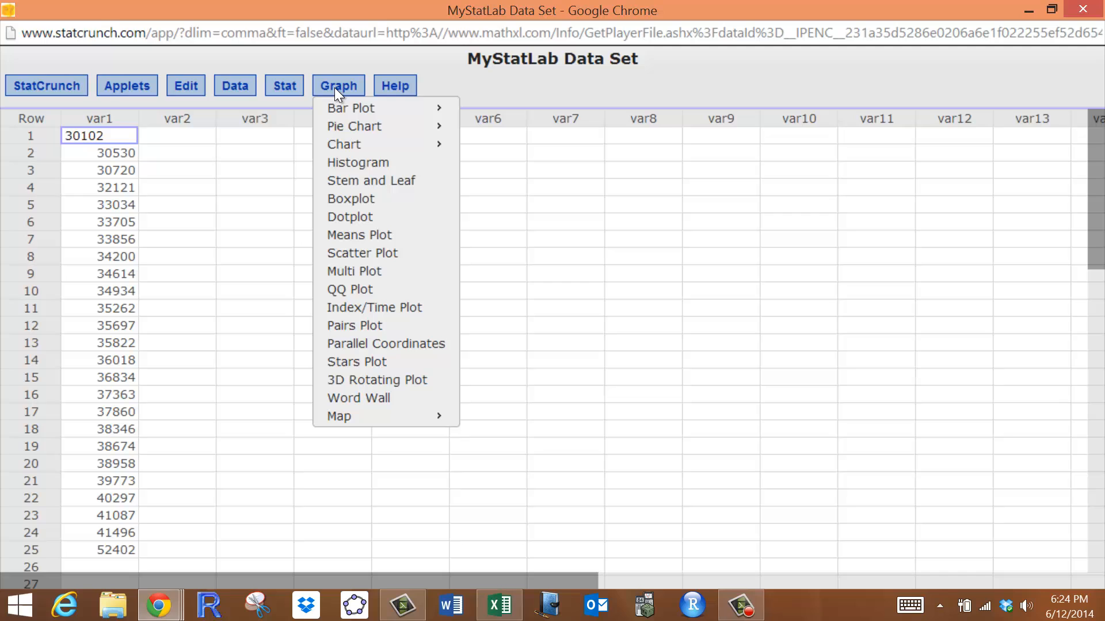
pyautogui.moveTo(370, 167)
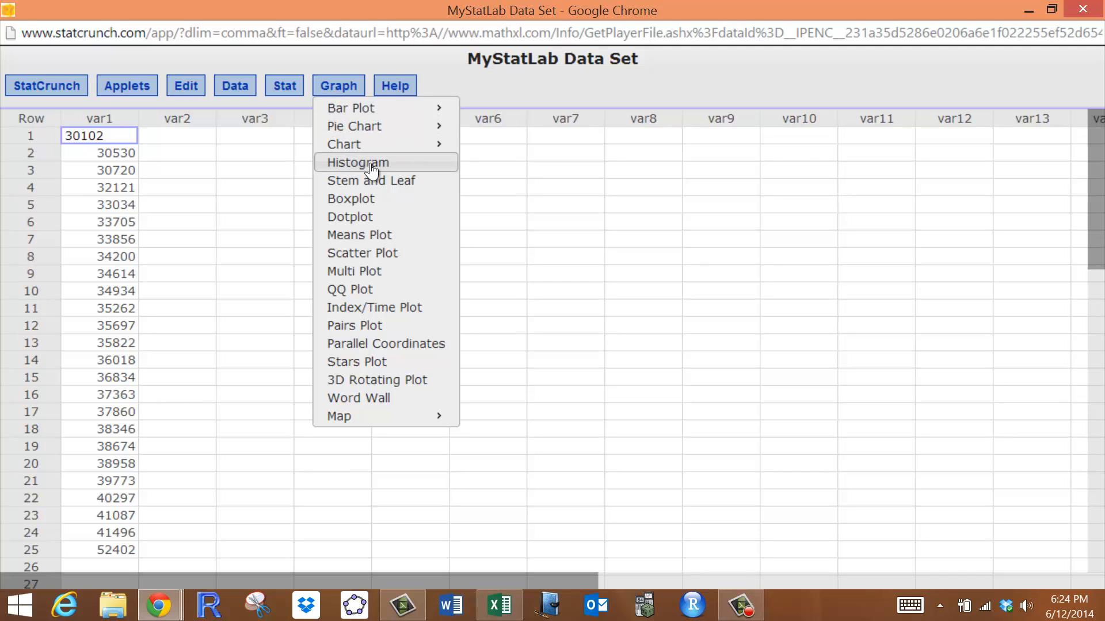
pyautogui.click(357, 162)
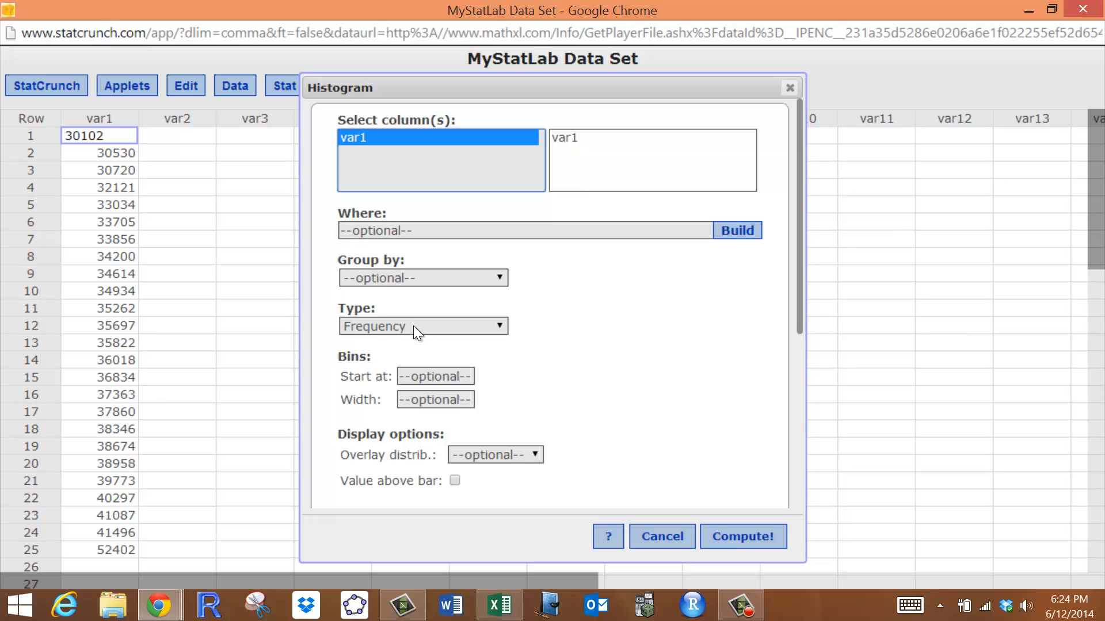
pyautogui.moveTo(409, 340)
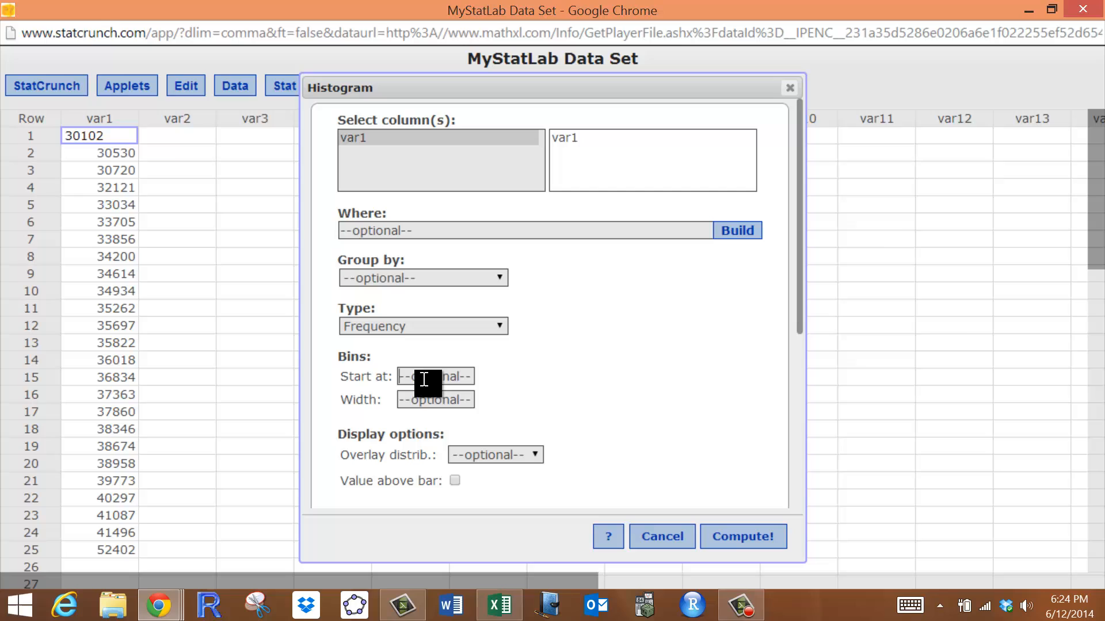
# Compute the var1 histogram starting at 30000 with width 6000, values shown above bars.
pyautogui.write('30000')
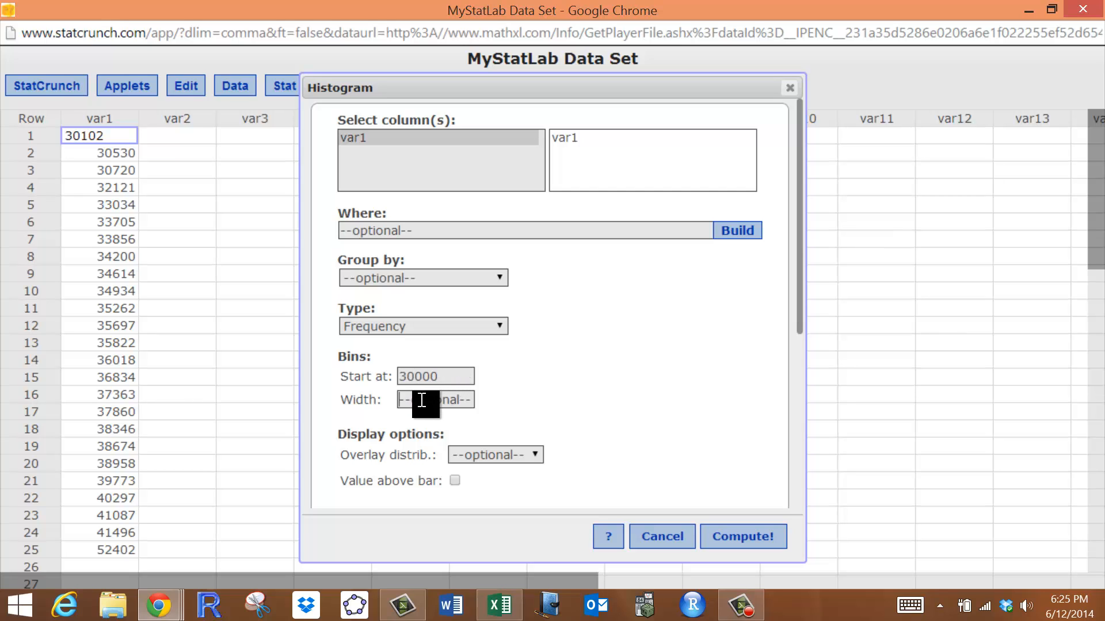
pyautogui.write('6000')
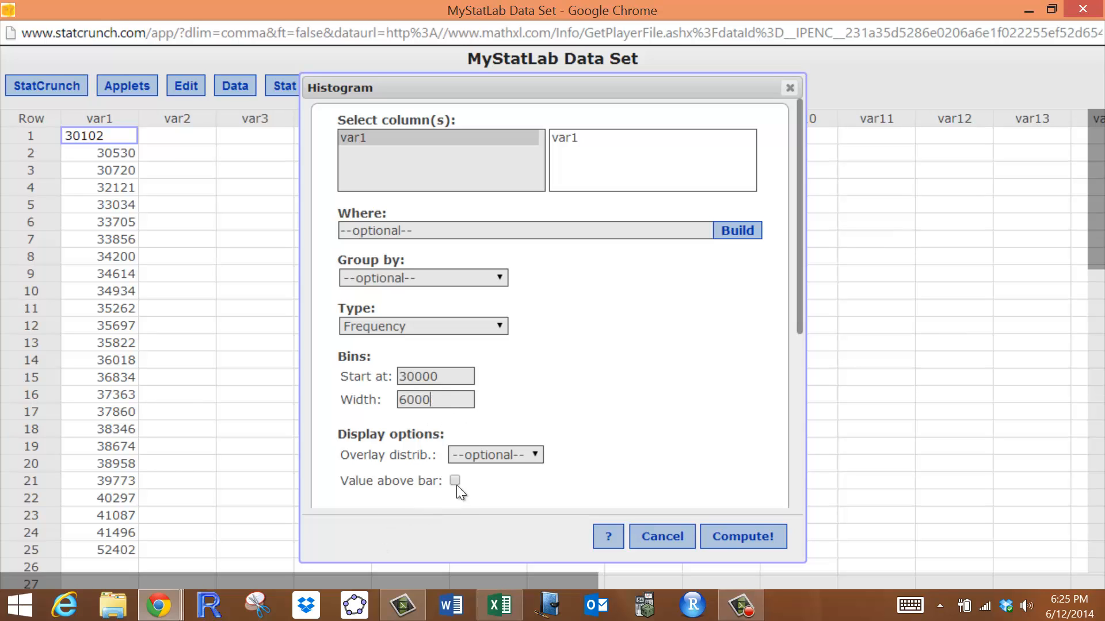
pyautogui.click(455, 481)
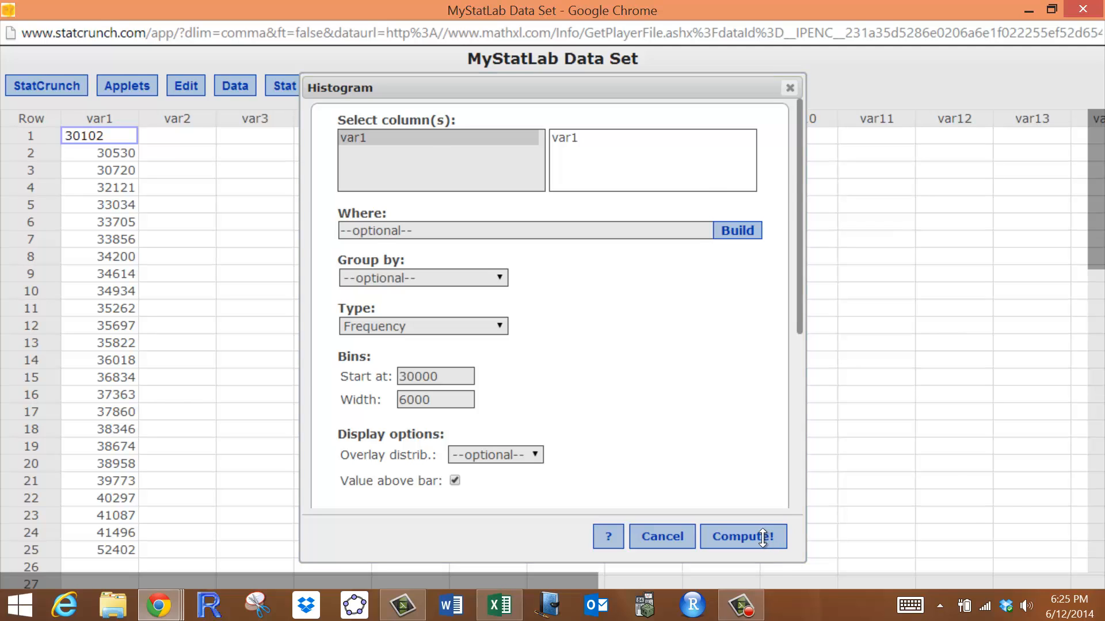
pyautogui.click(741, 536)
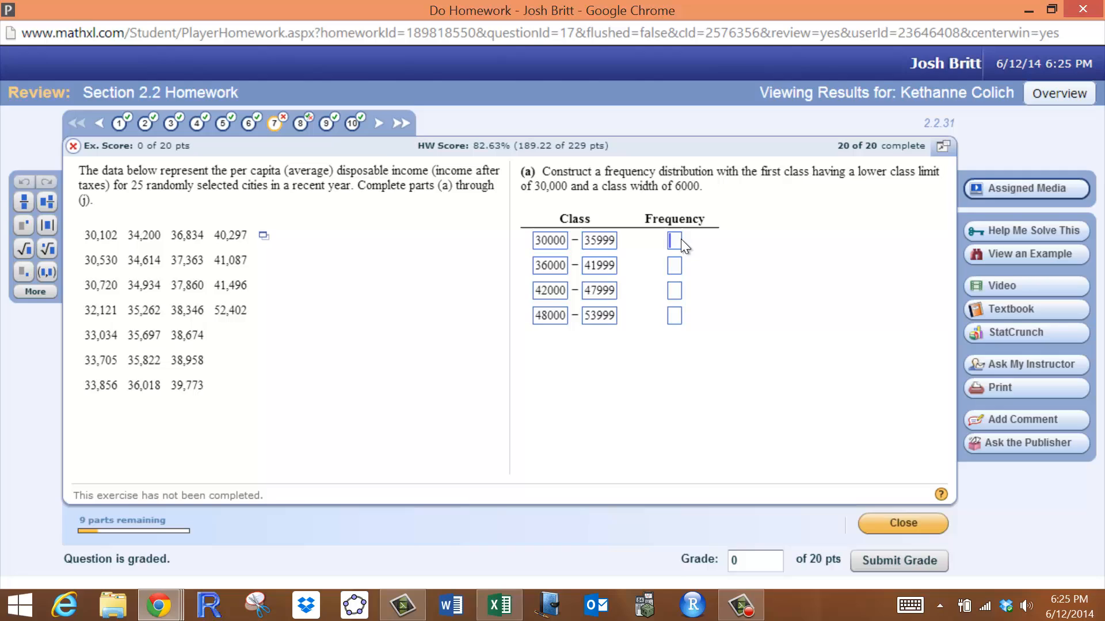
# Enter frequencies 13, 11, 0 and 1 into the four class rows.
pyautogui.write('13')
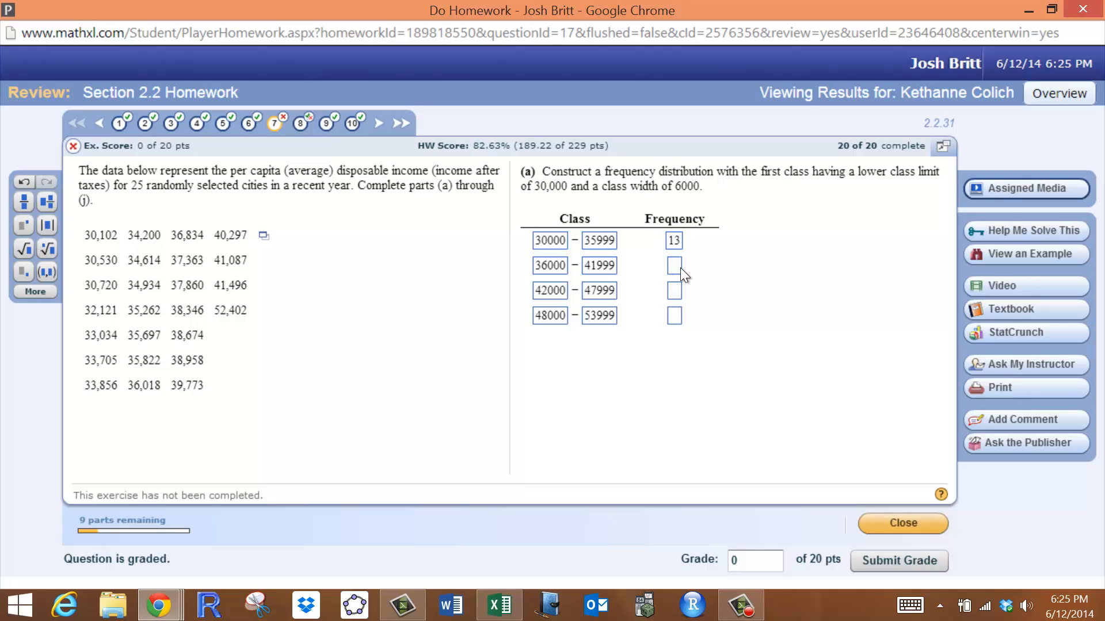
pyautogui.write('11')
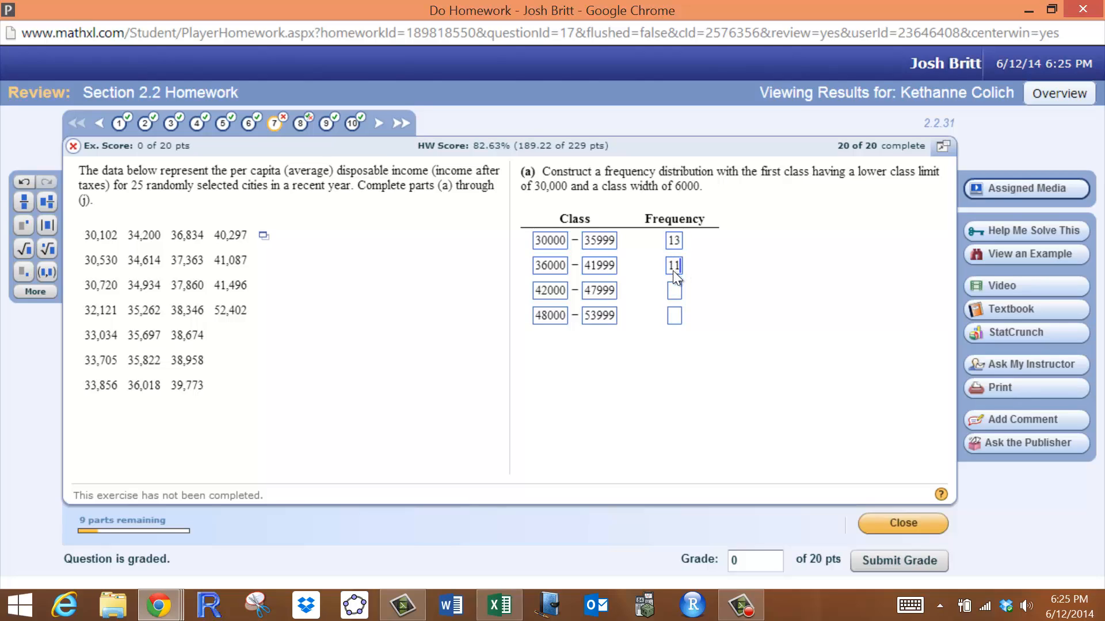
pyautogui.write('0')
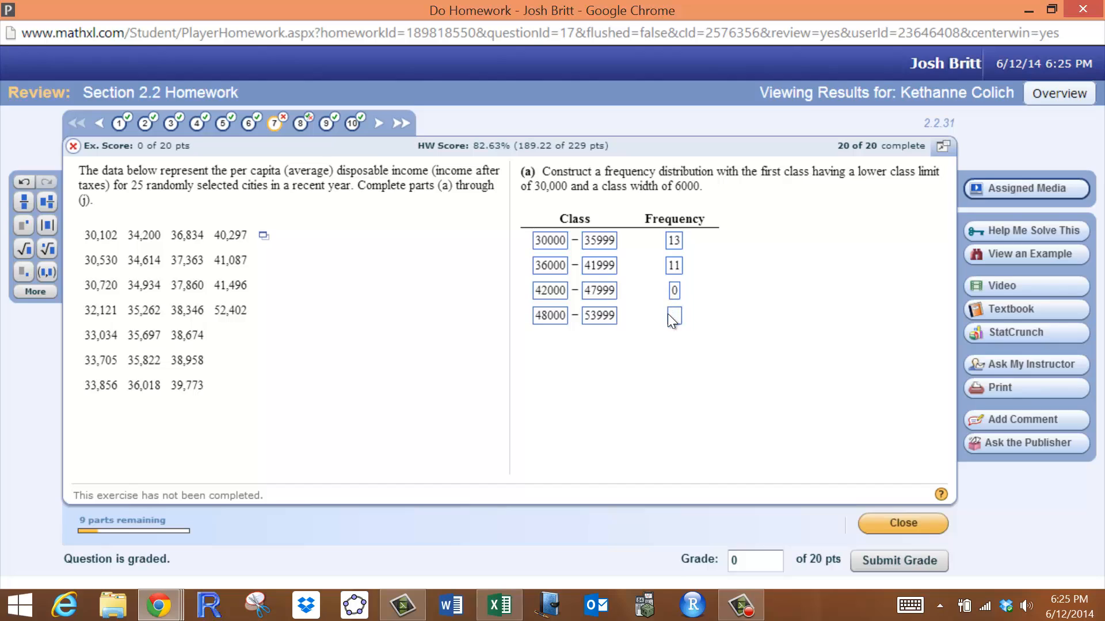
pyautogui.write('1')
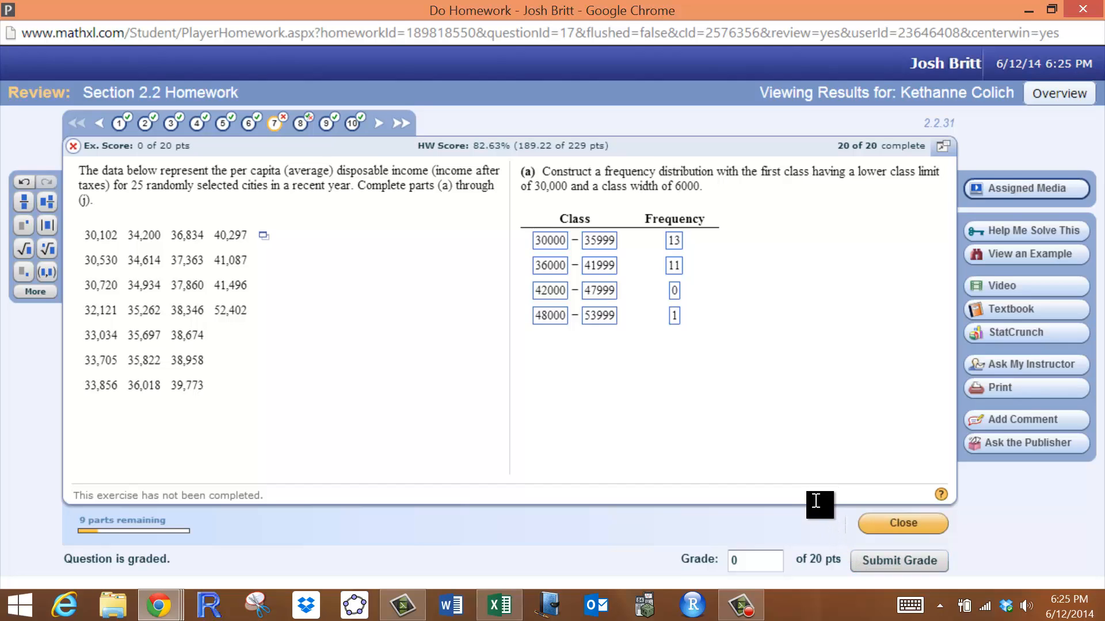
pyautogui.moveTo(822, 504)
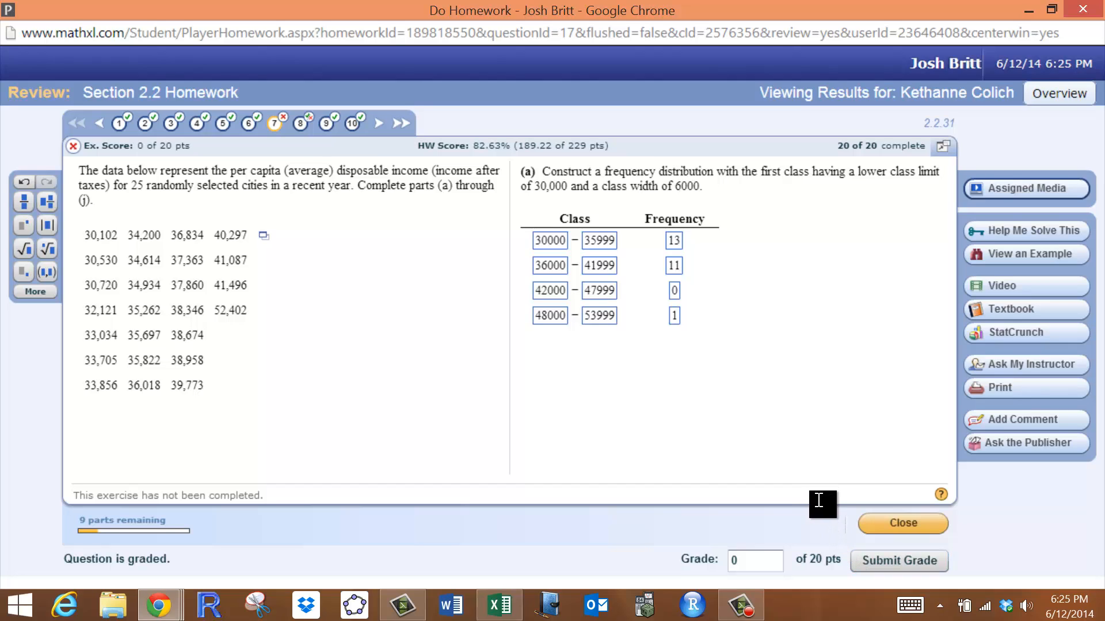